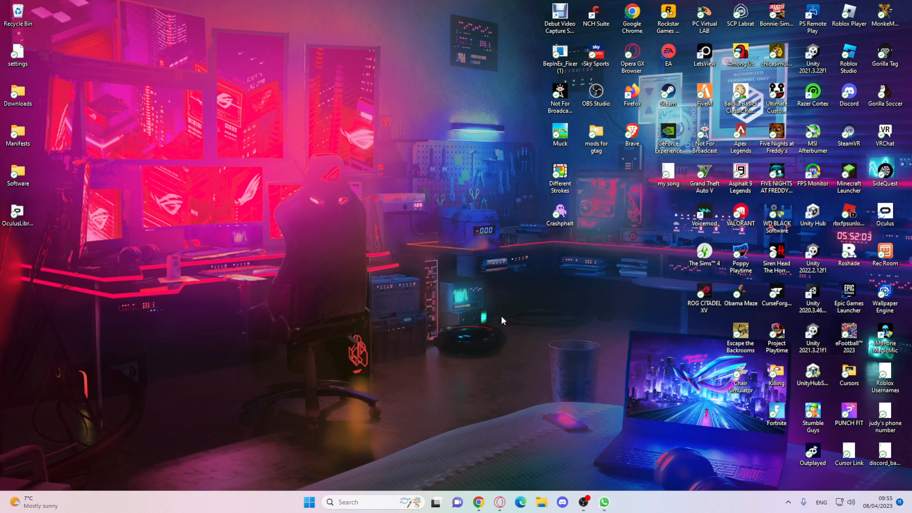
Step: Launch Chrome and search Google for 'holdable pad mod gorilla tag'
click(478, 501)
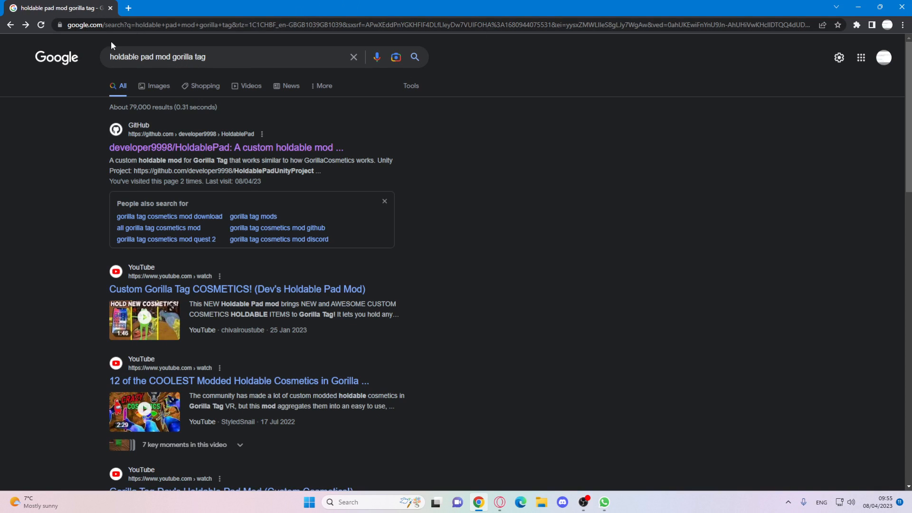
double_click(133, 57)
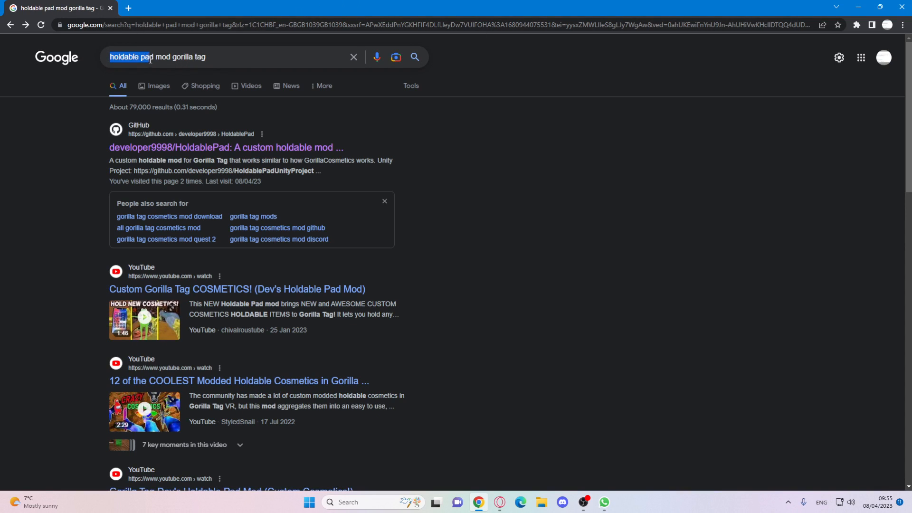
click(93, 82)
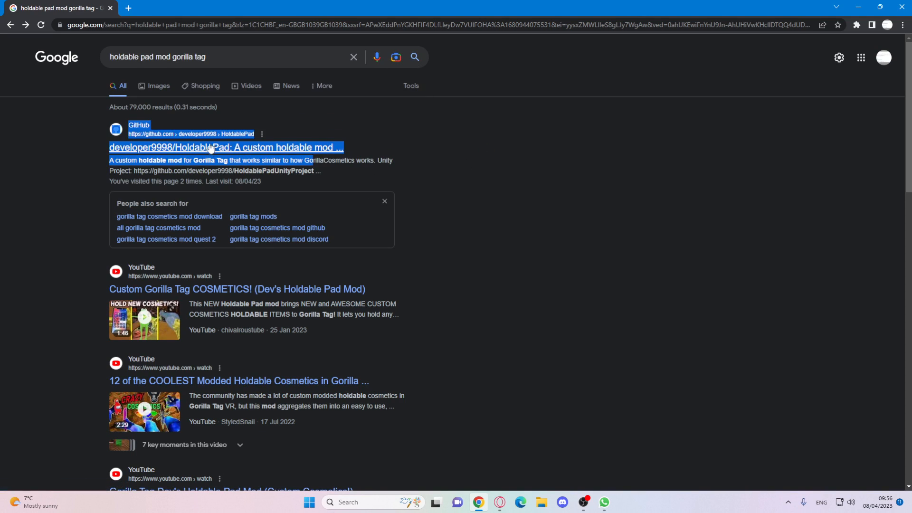
click(233, 134)
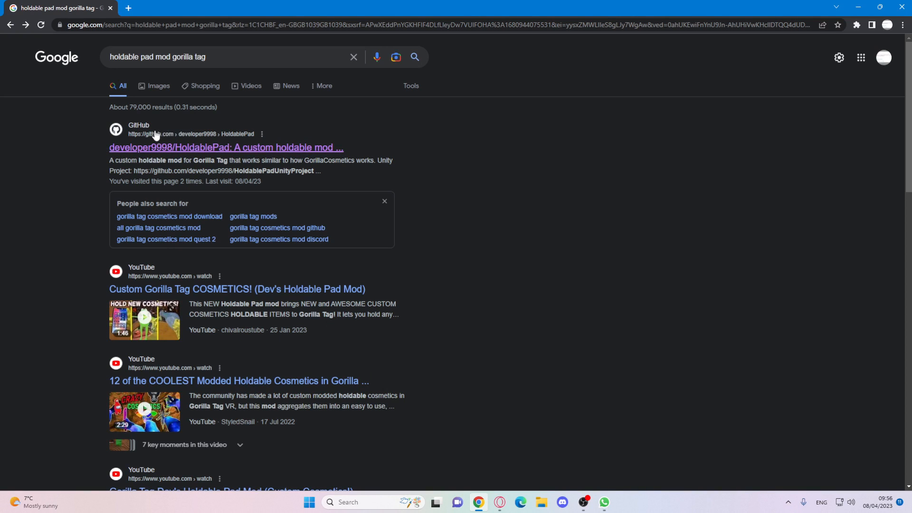
mouse_move(244, 151)
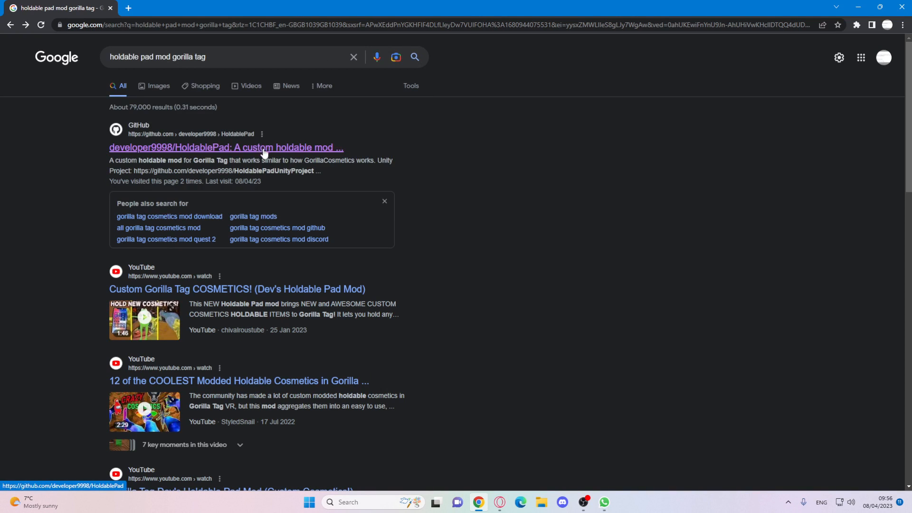
Step: Open the HoldablePad repo's Paintbrawl Patch release and download HoldablePad.zip
click(226, 147)
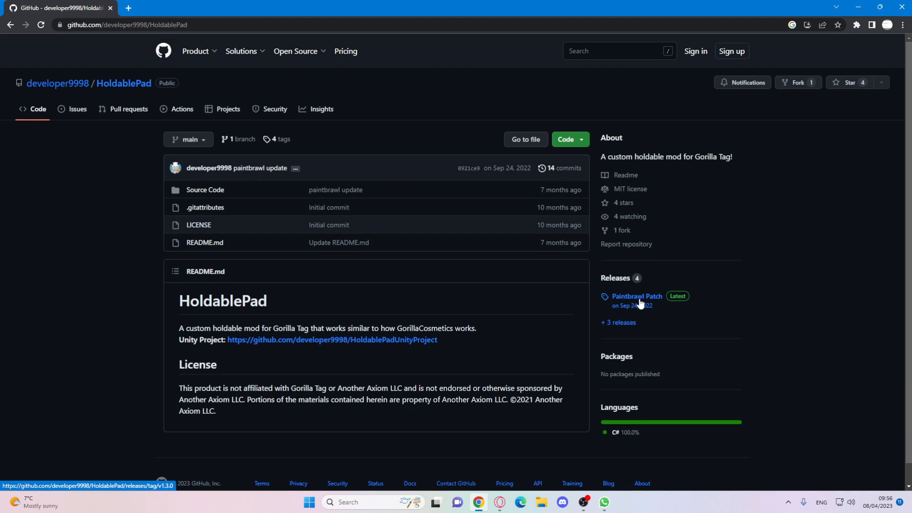
mouse_move(639, 309)
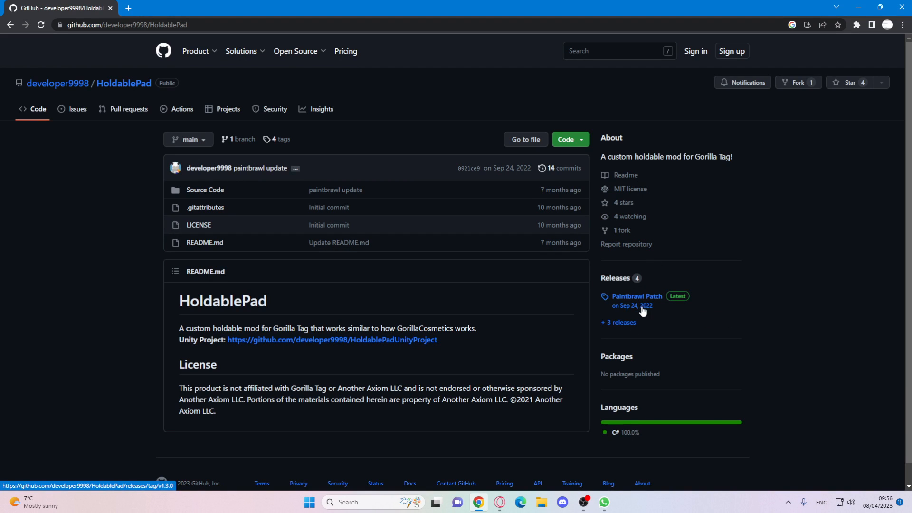
click(635, 296)
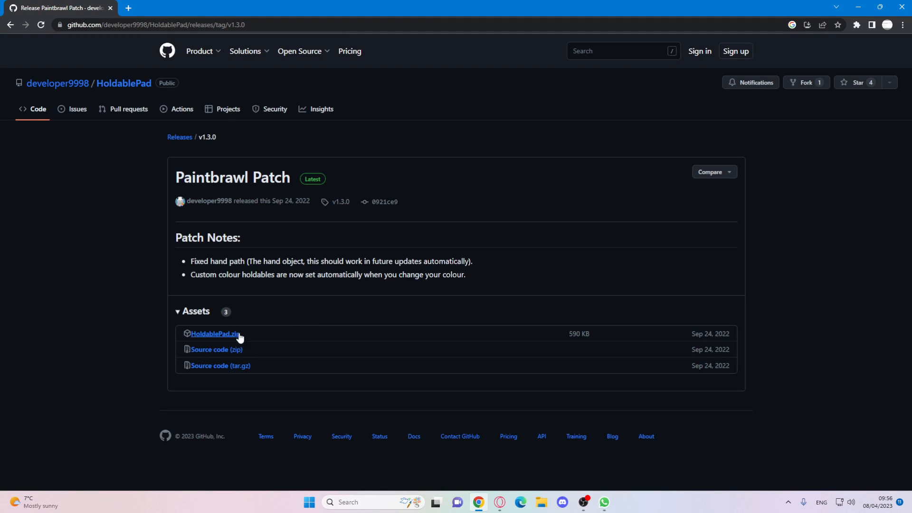
mouse_move(201, 316)
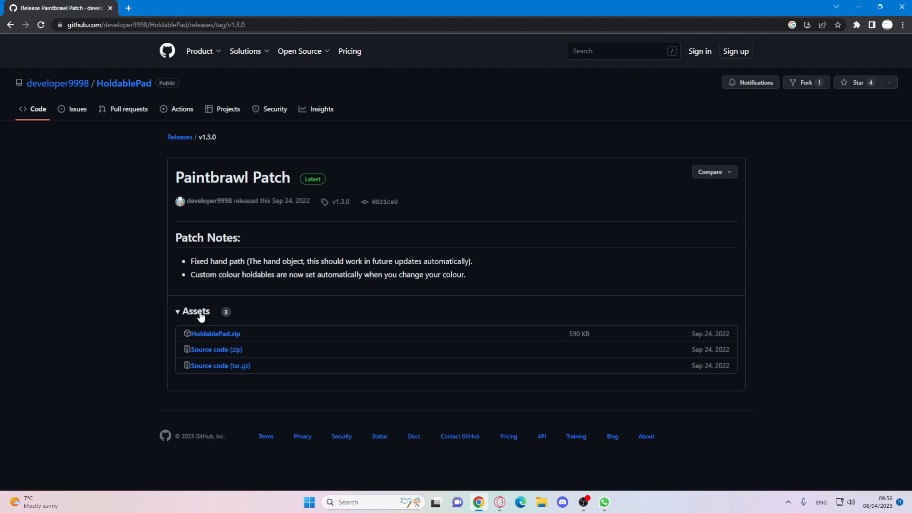
double_click(195, 311)
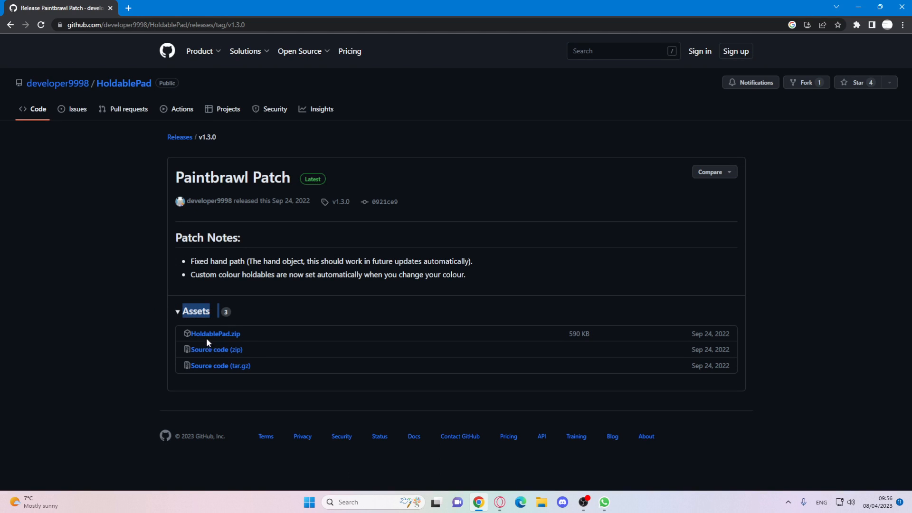
click(214, 333)
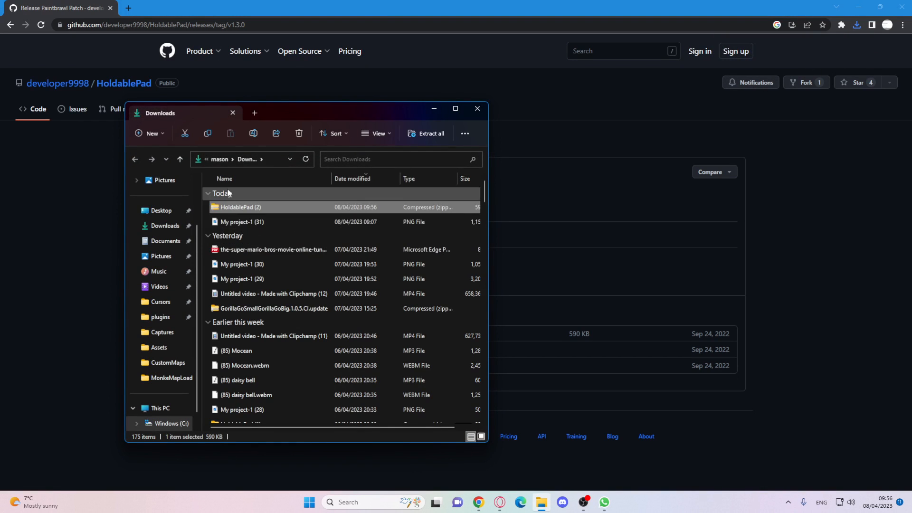
mouse_move(378, 120)
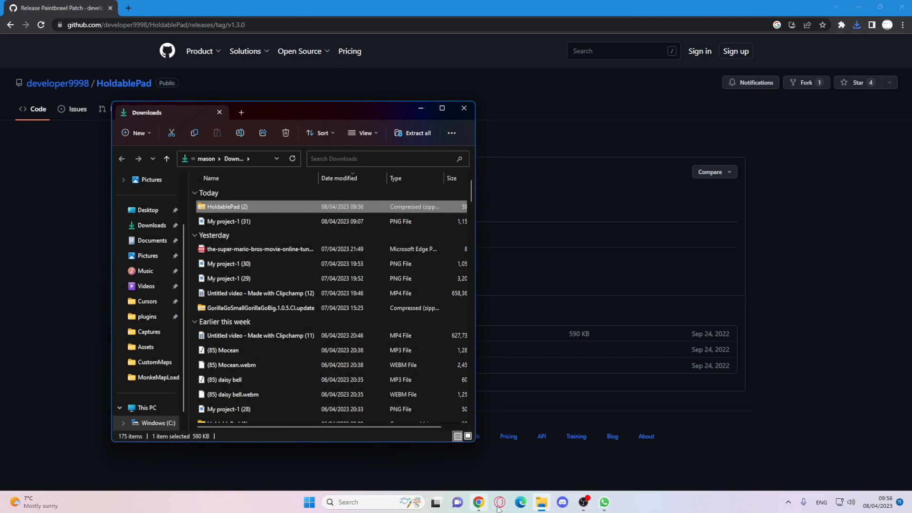
Step: Open a second File Explorer window from the taskbar and go to plugins in Quick access
right_click(542, 502)
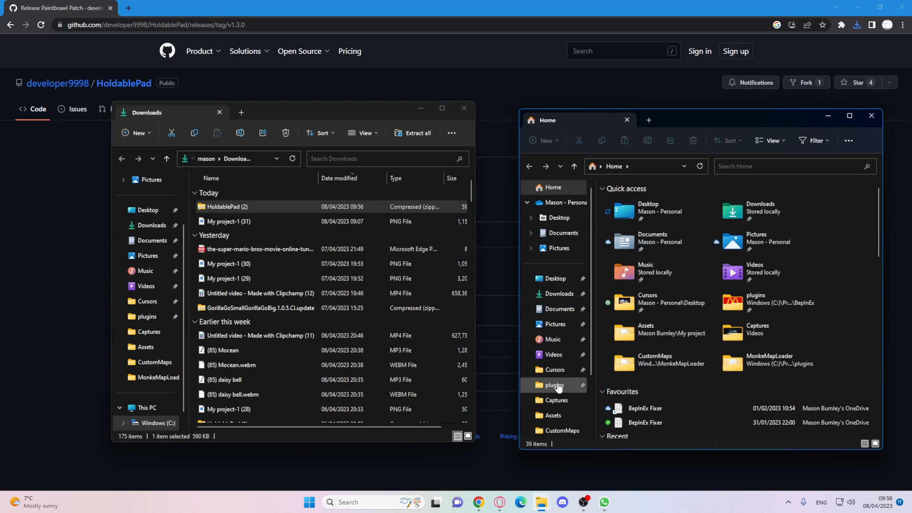
click(554, 386)
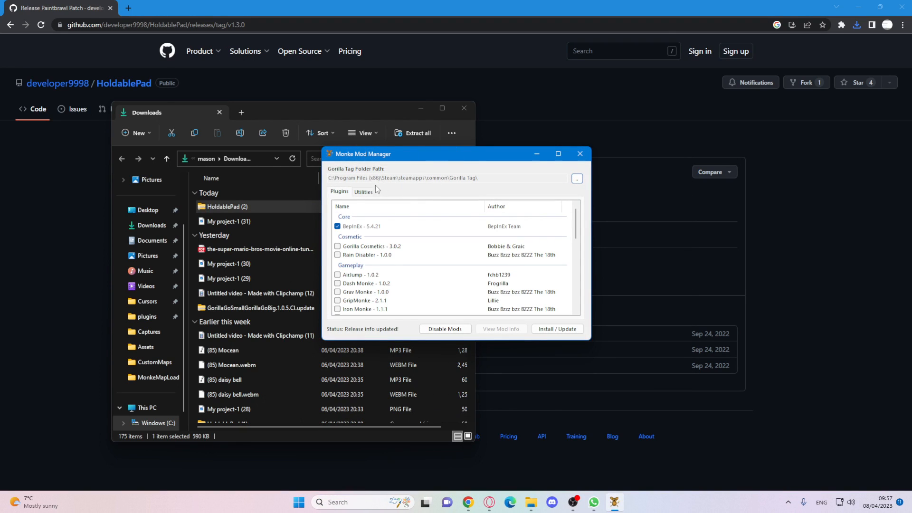
Step: Open the BepInEx folder from Monke Mod Manager's Utilities, then minimise the manager
click(363, 191)
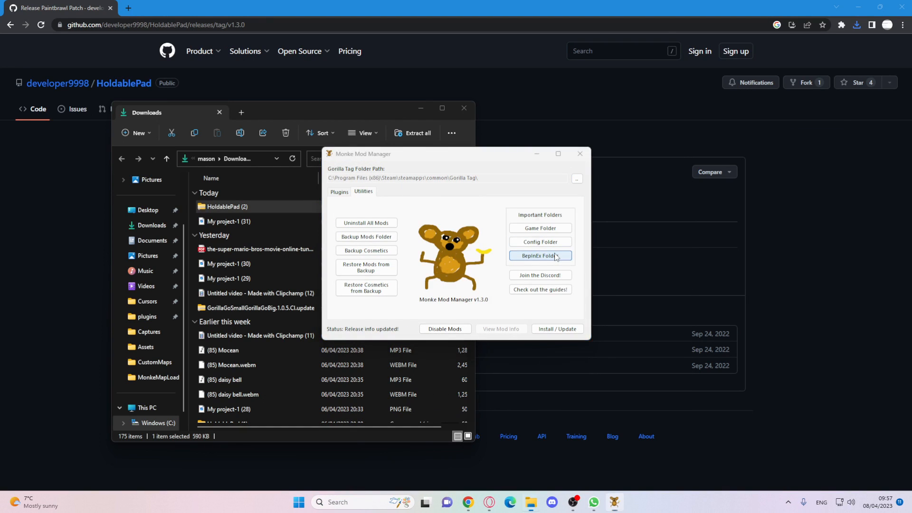
click(538, 256)
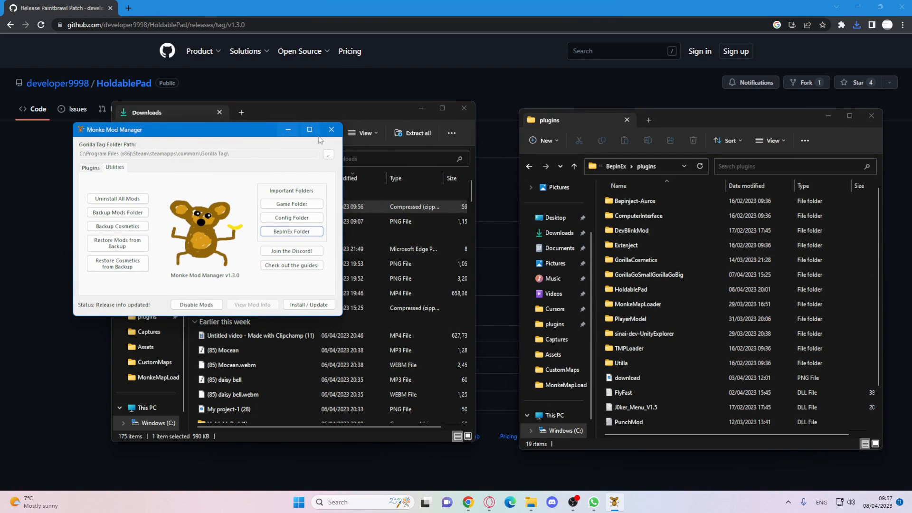
click(331, 129)
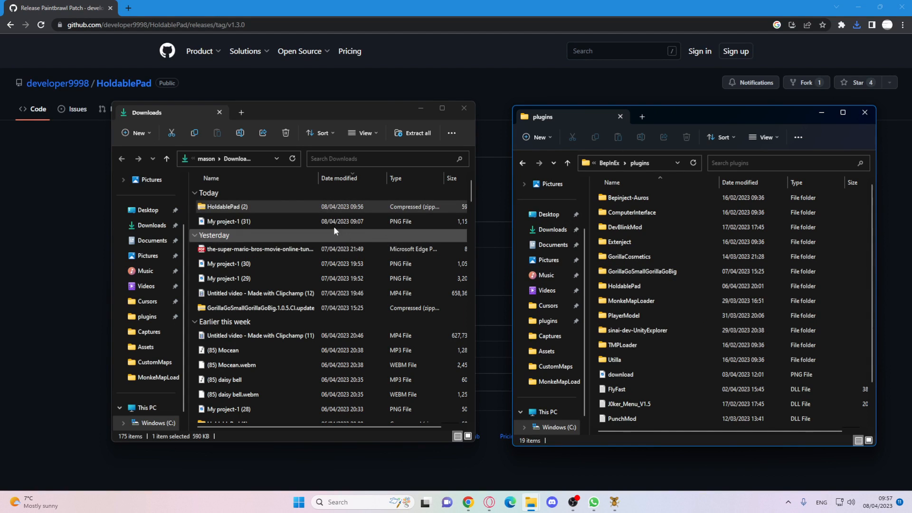
Step: Browse into the HoldablePad (2) zip down to BepInEx\plugins
double_click(228, 207)
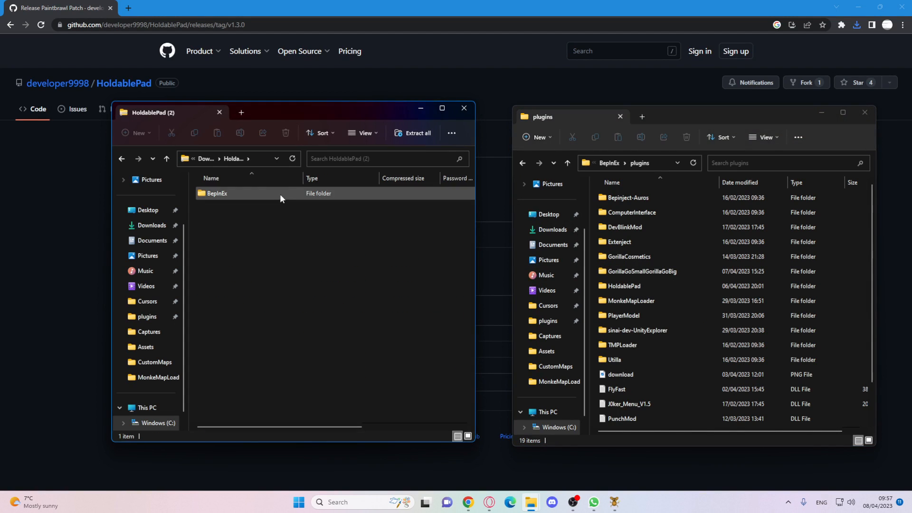
double_click(216, 192)
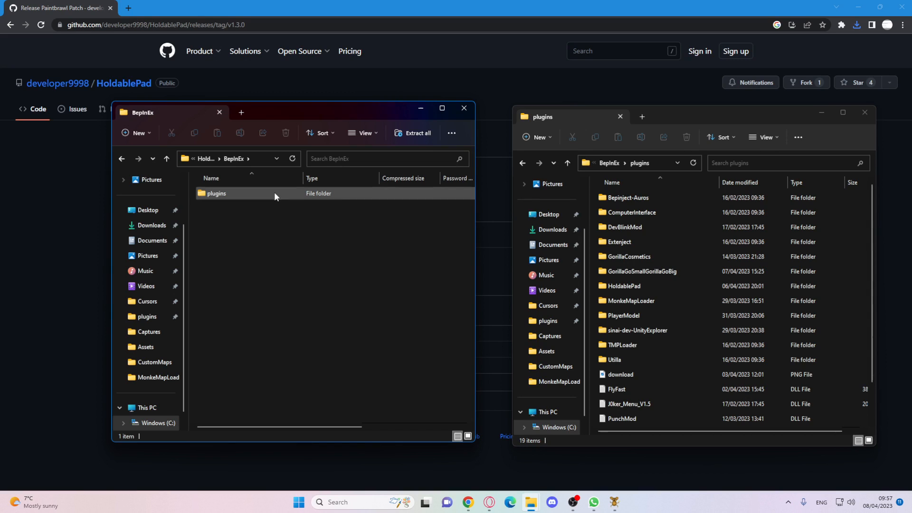
double_click(216, 193)
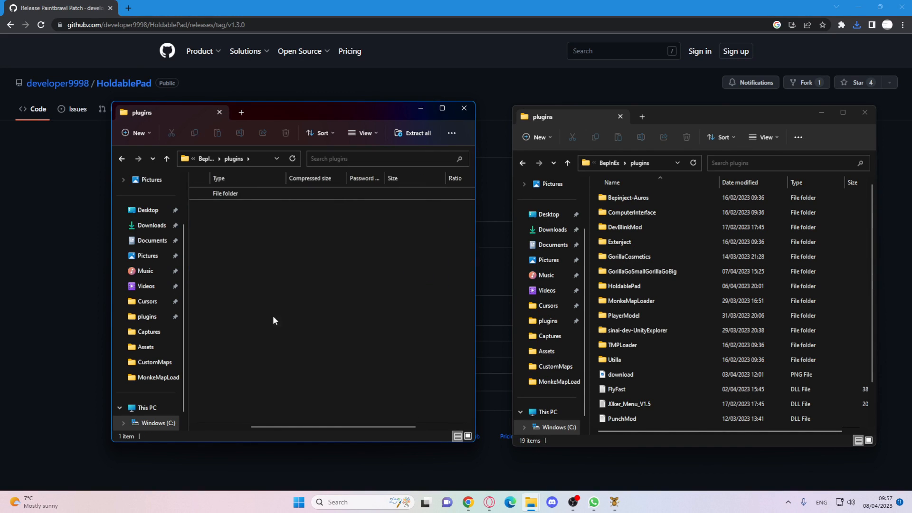
Step: Return to the Downloads window and close it
click(623, 285)
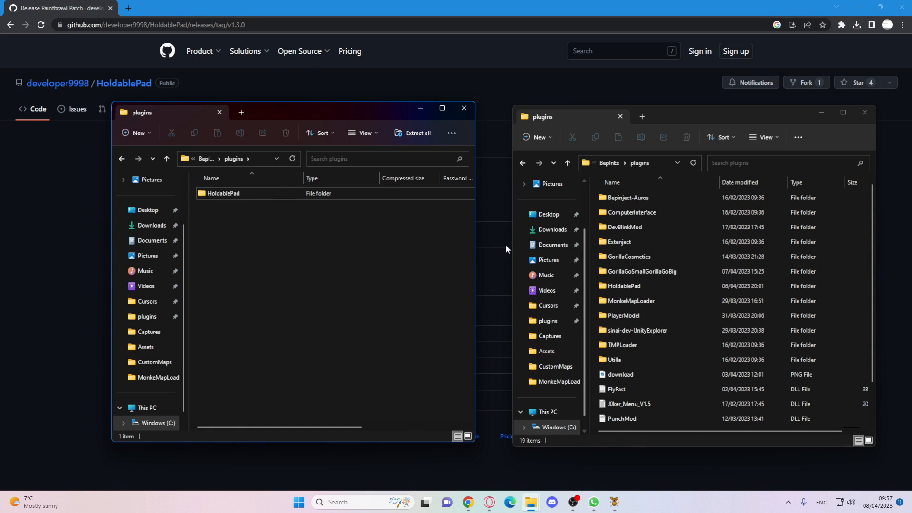
click(152, 225)
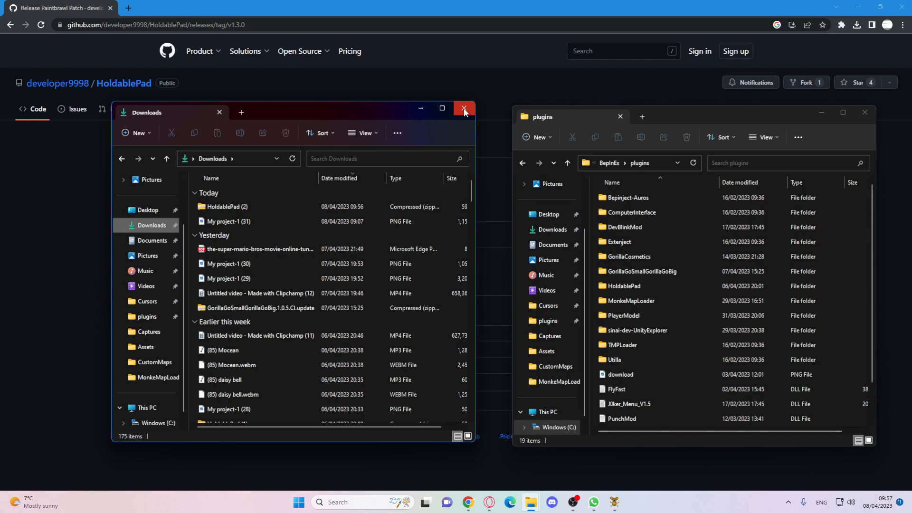
click(464, 109)
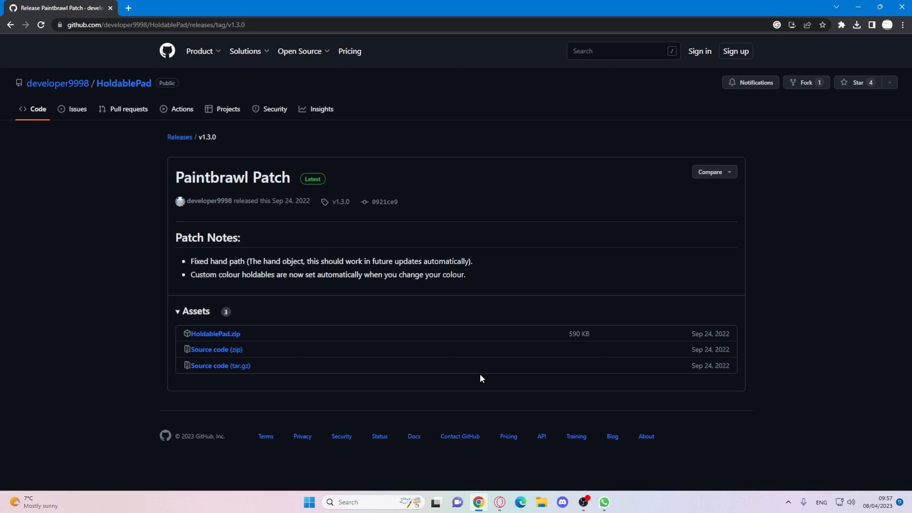
mouse_move(570, 296)
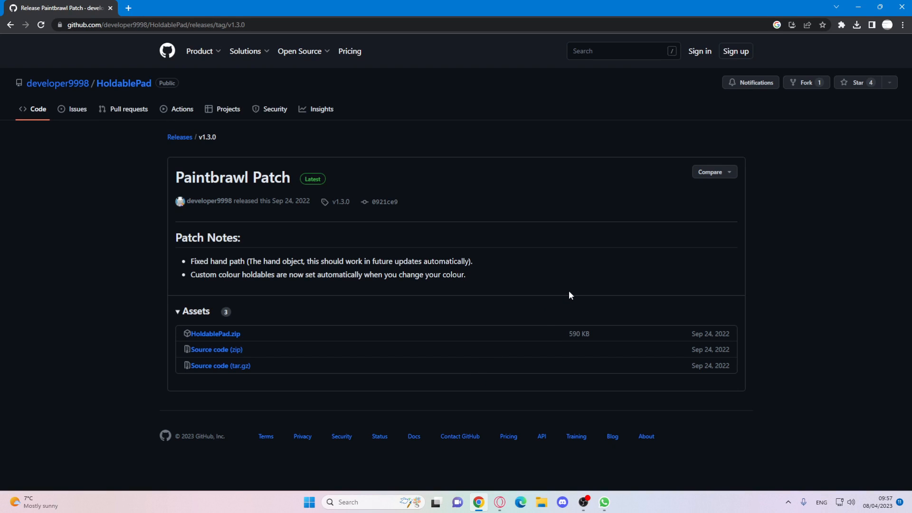